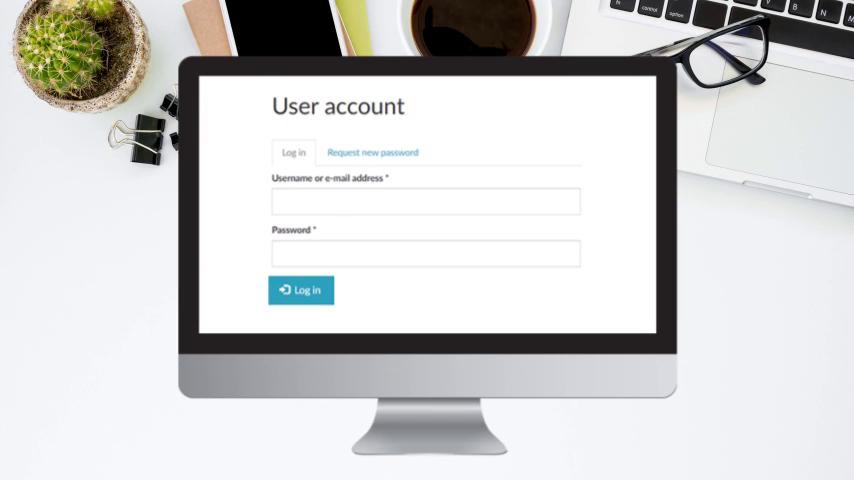
pyautogui.write('admin@email.com')
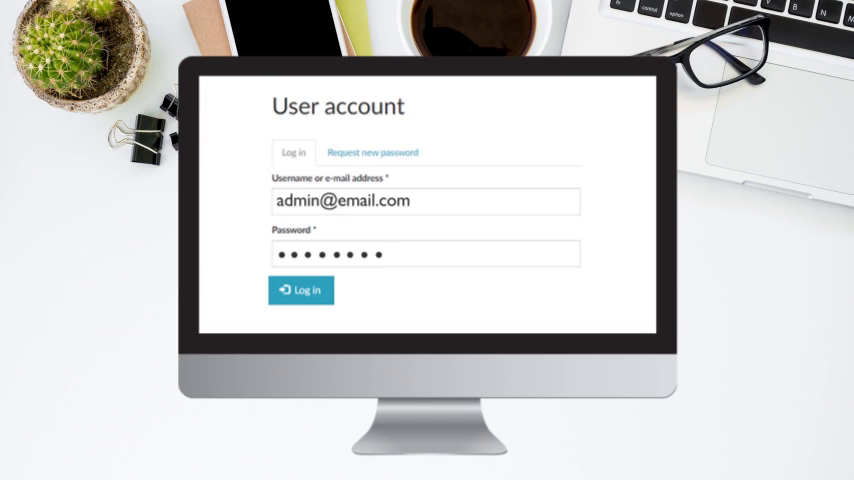